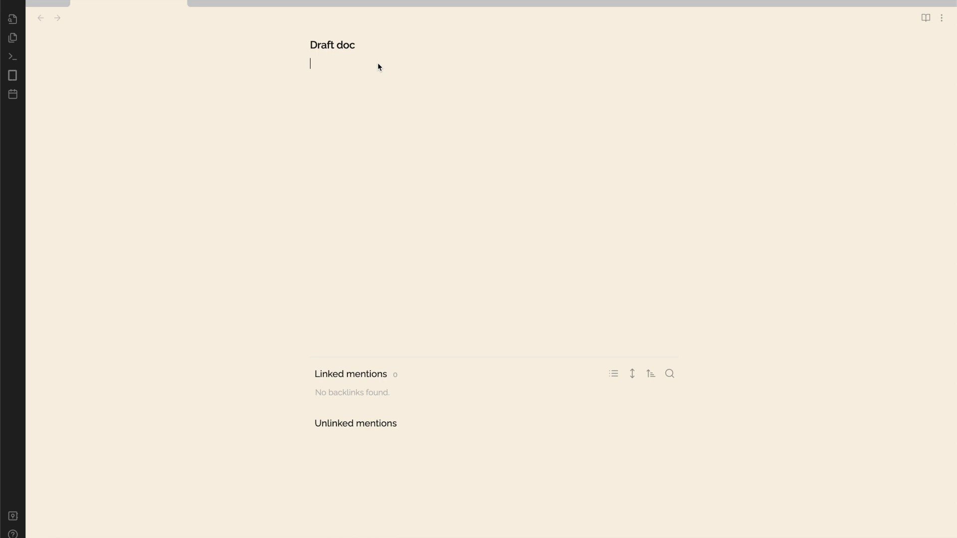
Step: Add the level-two heading '## Examples of bandits in industry' below the Draft doc title
text(## E)
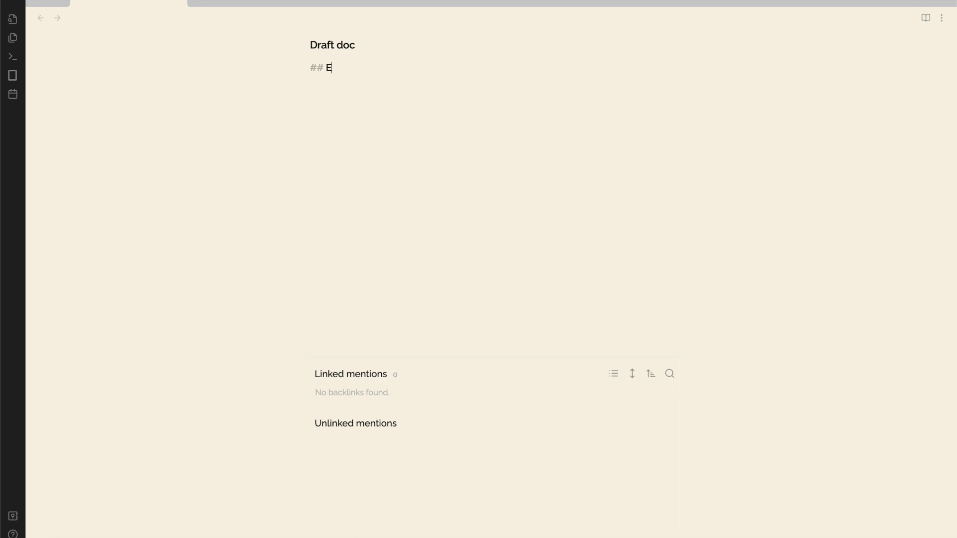
text(xamples of ban)
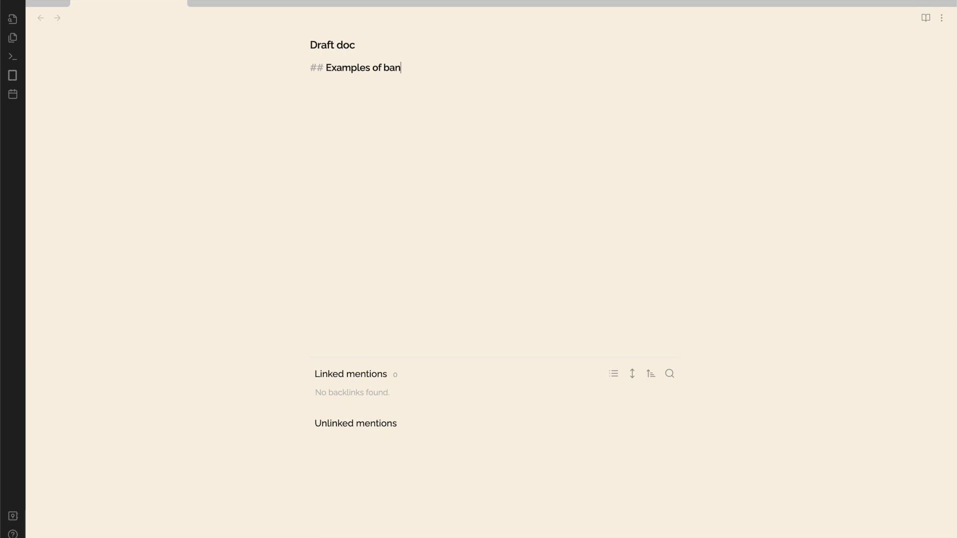
text(dits in indus)
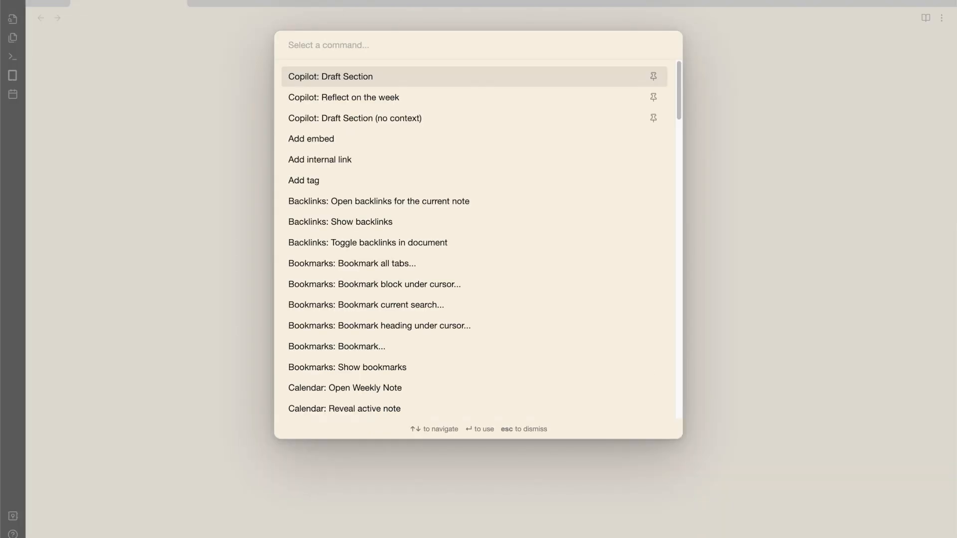
click(328, 76)
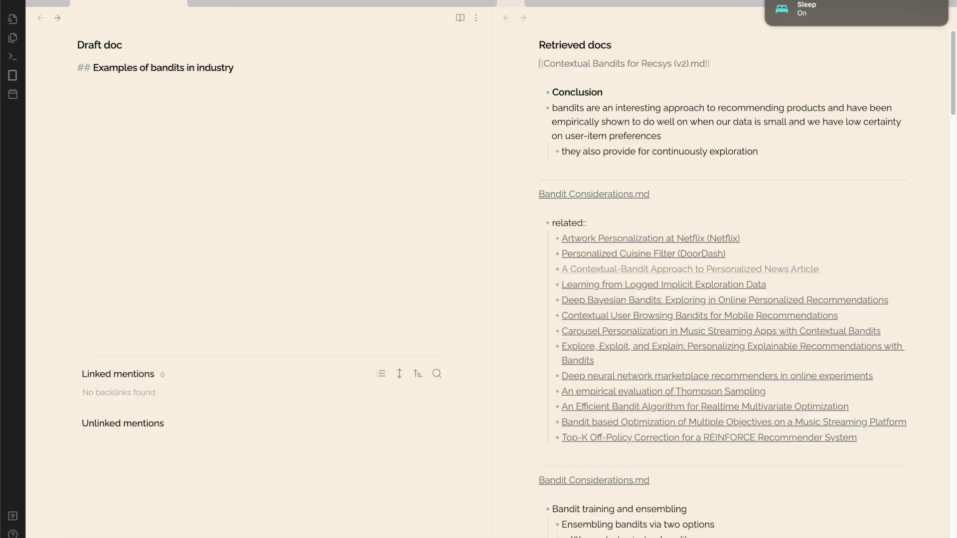
Step: Let Copilot stream four source-linked paragraphs on bandit examples, ensembling, exploration and advantages
text(Bandits have proven to be an effective approach in recommending products and have been shown to perform well when data is limited and there is low certainty on user-item preferences (source(Contextual%20Bandits%20)
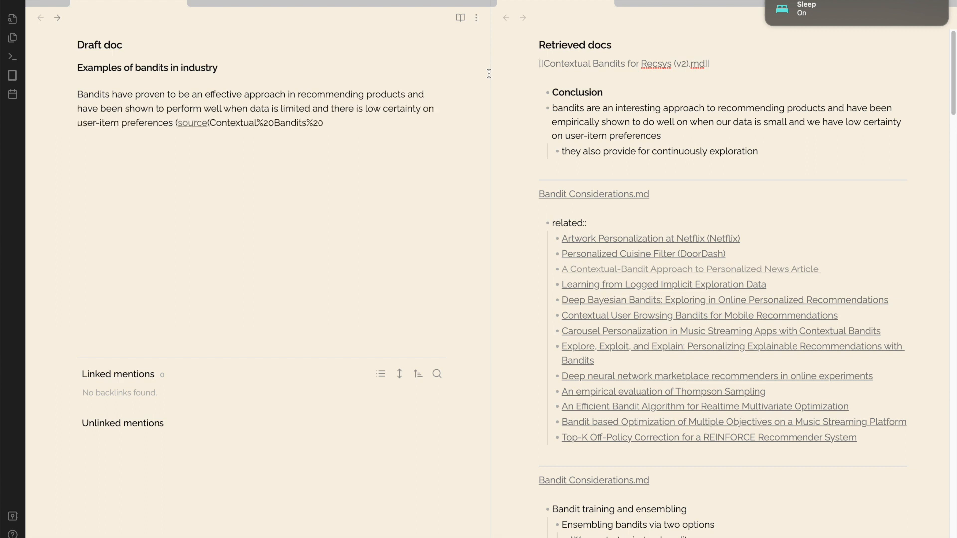
text(). They also provide for continuous exploration, making them an interesting option in industry. There are several examples of bandits being used in industry, including artwork personalization at Netflix, personalized cuisine filters)
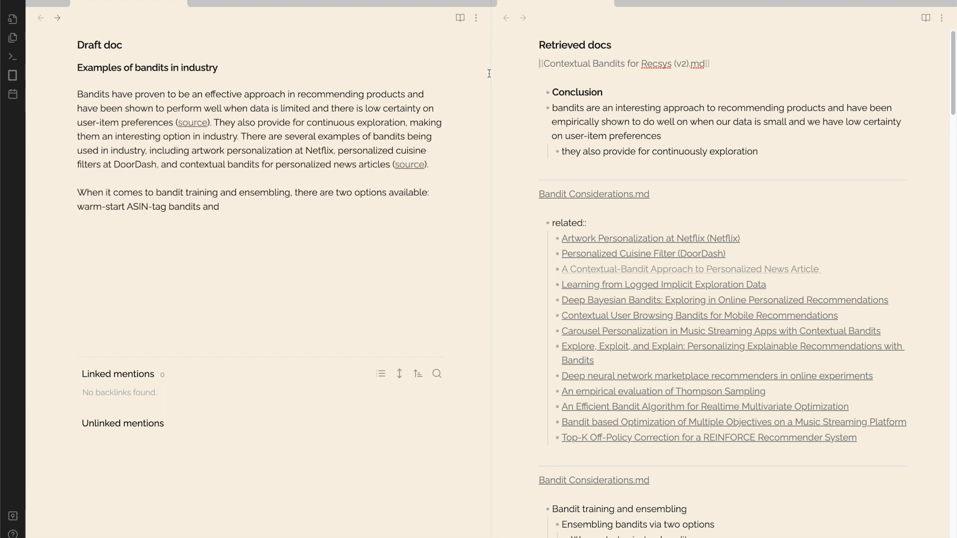
text(cascading bandits (source). While warm-start bandits provide a simpler approach, cascading bandits offer more control over how the scores are ensembled. Additionally, bandits can be weighted based on the intermediate)
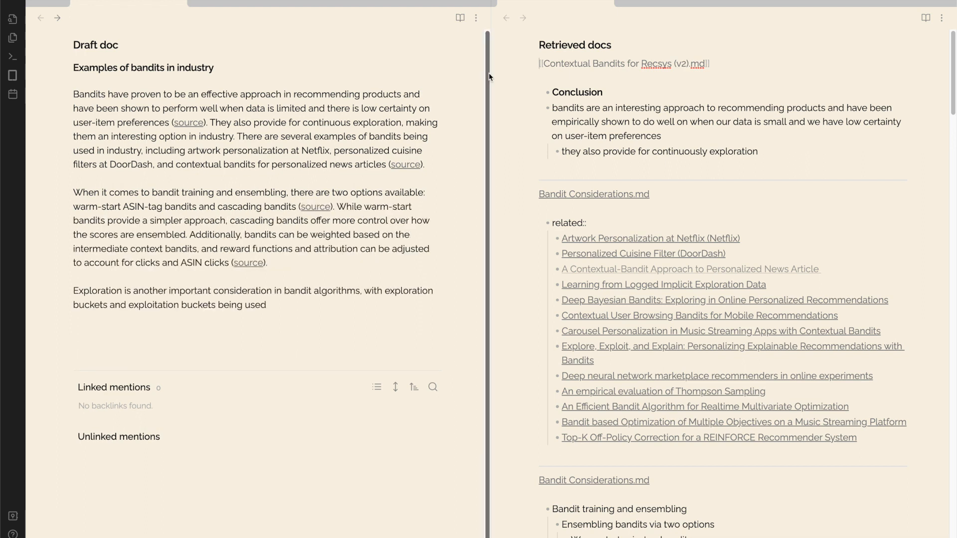
text(to balance explore-exploit. Other factors to consider include exploring on tags, users, and sessions, as well as logging context such as page and device (source). Bandits have several advantages over batch ML approaches, including)
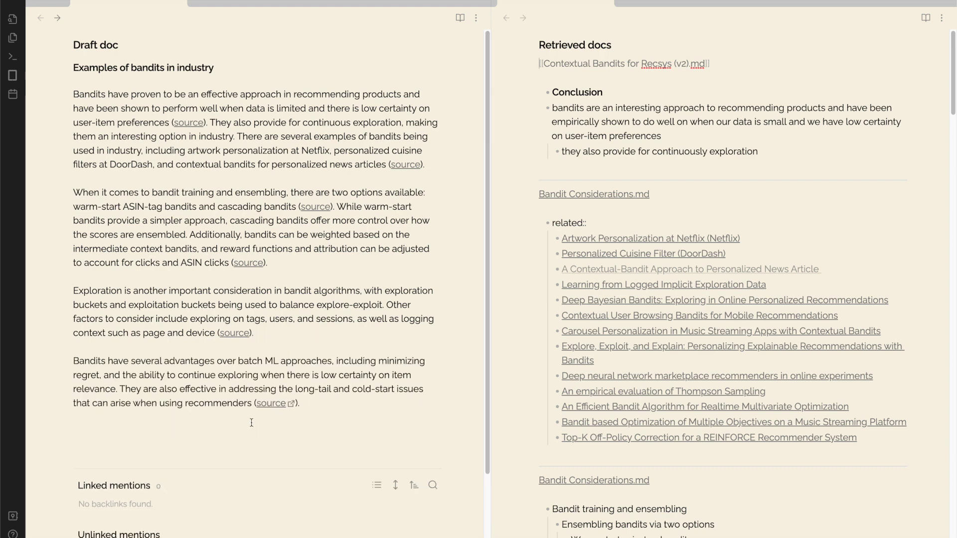
Step: Add the heading '## Evaluating bandits offline and counterfactual evaluation' after the bandit paragraphs
text(## Evalua)
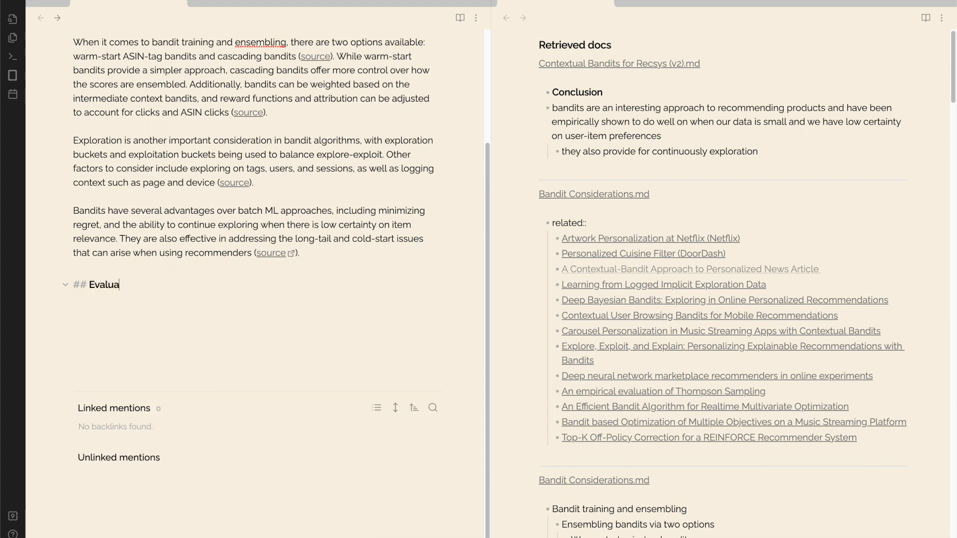
text(ting bandits offl)
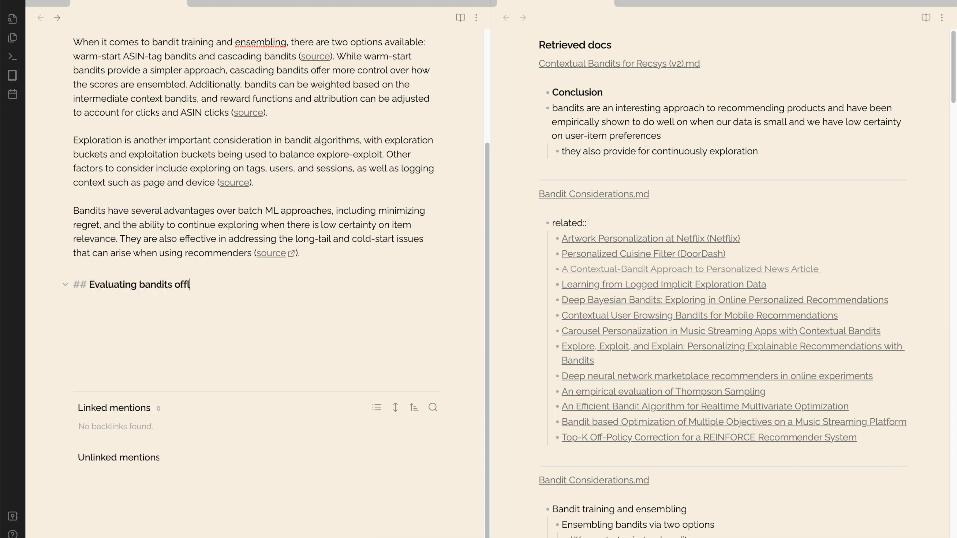
text(ine and counterfactua)
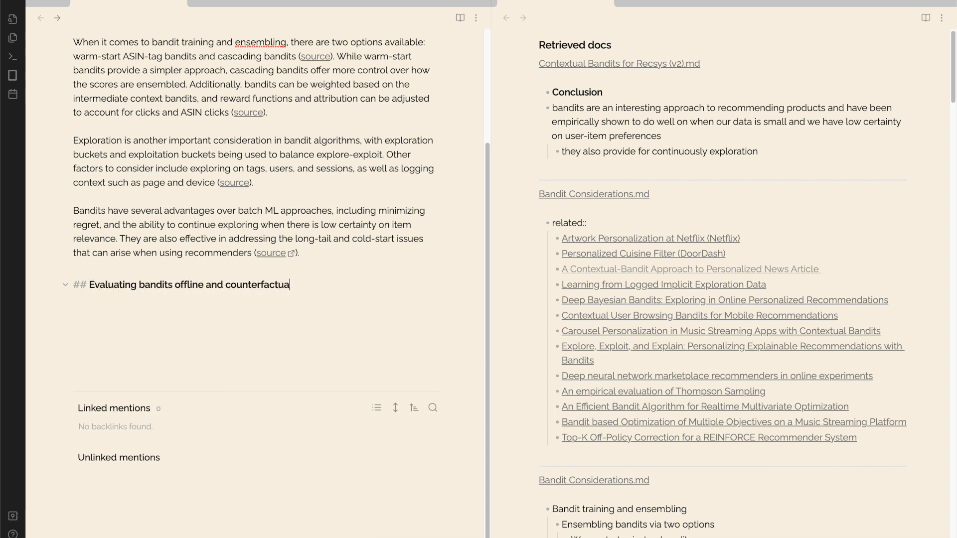
text(l evaluation)
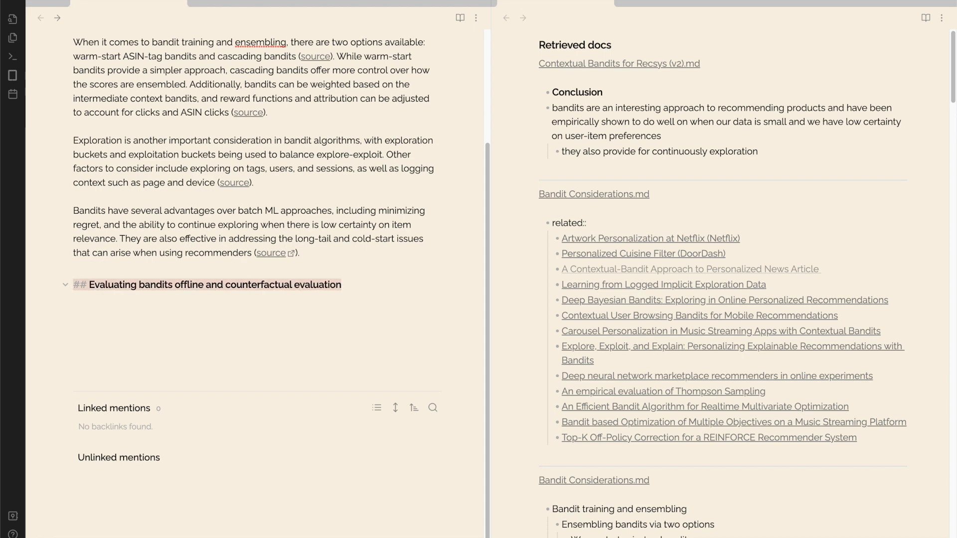
Step: Let Copilot draft four source-linked paragraphs on offline evaluation and IPS counterfactual scoring
text(Evaluating bandits offline and counterfactual evaluation are two important concepts in)
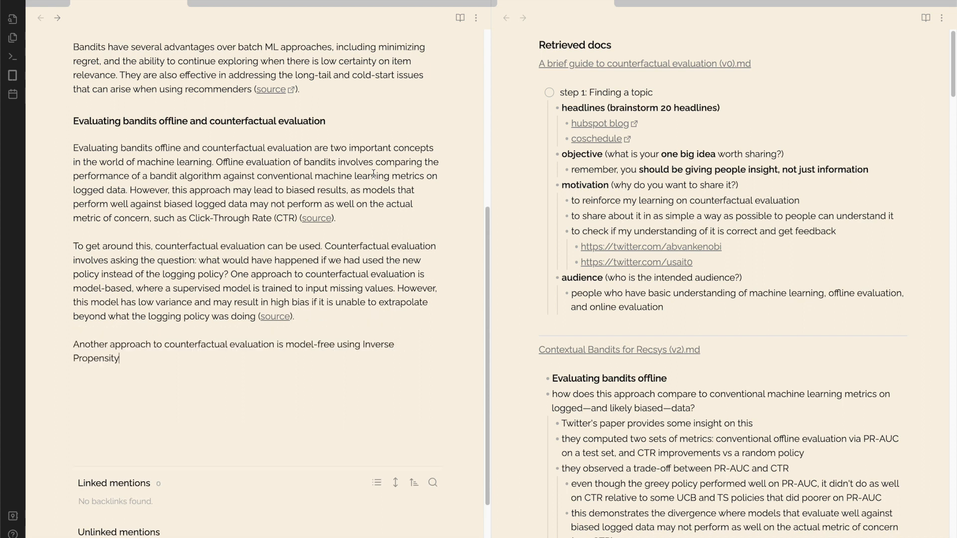
text(Scoring (IPS). IPS reweights engagement data by comparing new and old policy probabilities. However, IPS has downsides such as insufficient support and high variance. To address these issues, uniform random exploration or more explore-exploit strategies can be used, or attributes of items can be)
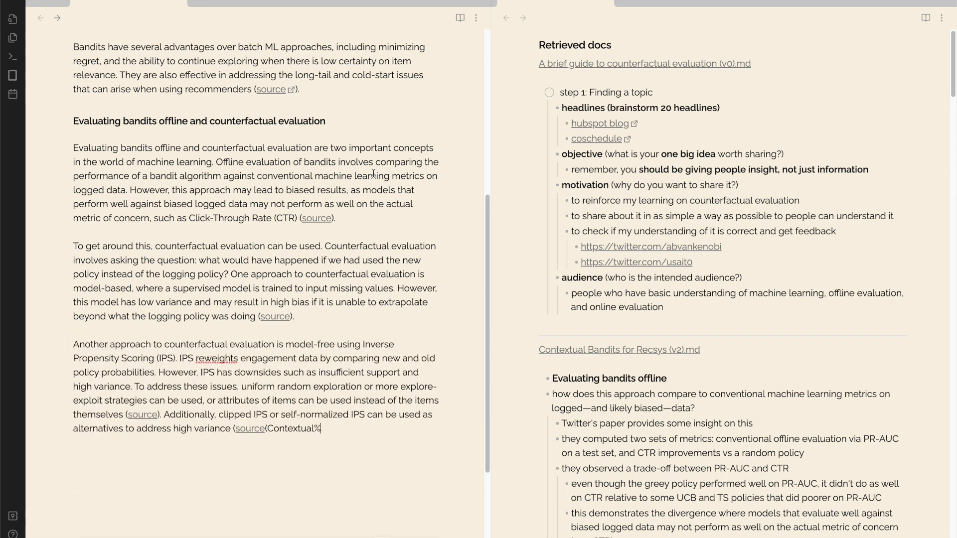
text(It is important to note that evaluating bandits offline and counterfactual evaluation require careful consideration of various factors such as data pre-processing, negative sampling, and evaluation metrics)
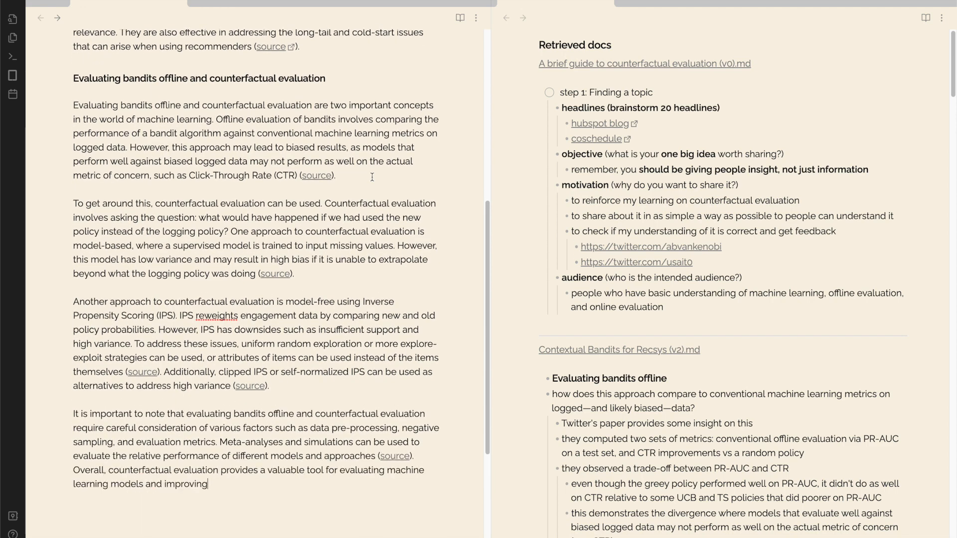
text(their performance.)
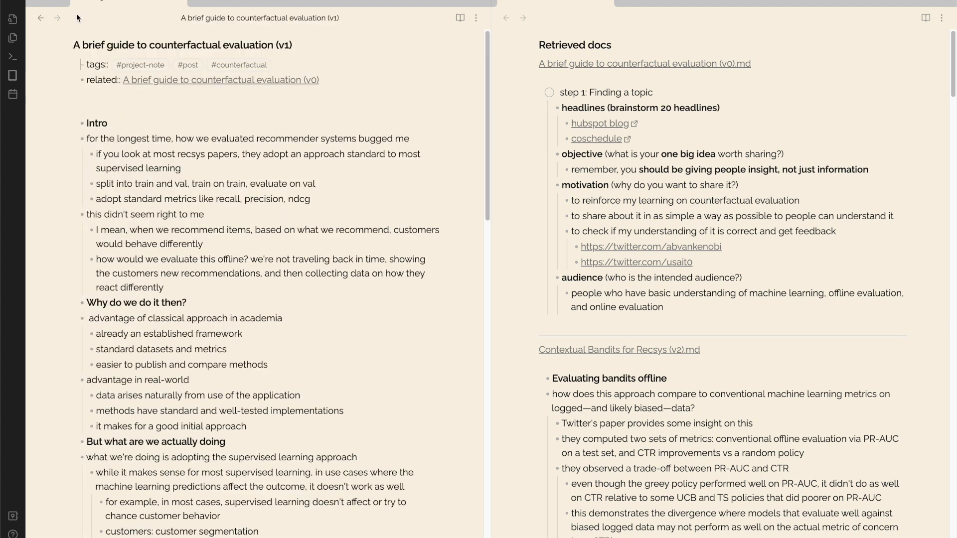
Step: Scroll through the 'My notes from RecSys 2020' source note, then go to the 2023-03-12 daily journal note
scroll(down, 3)
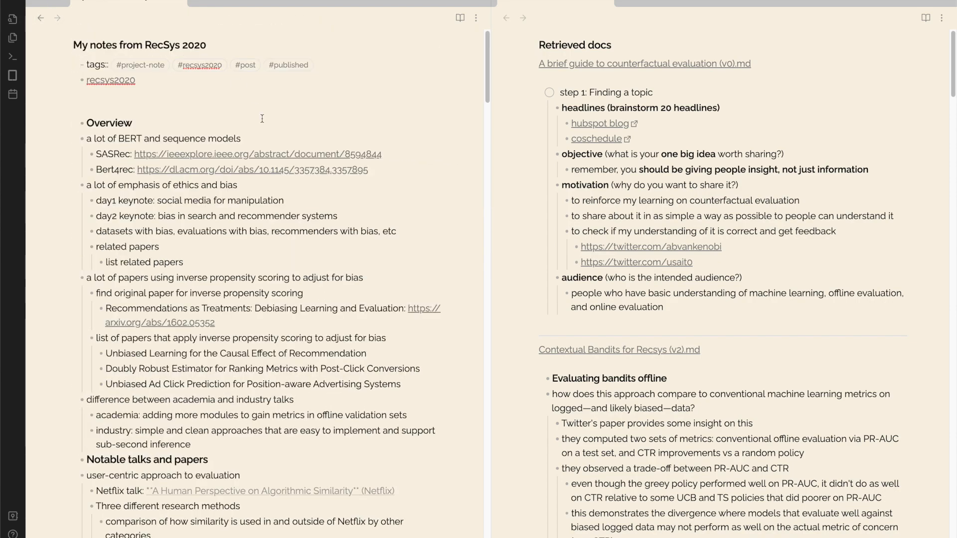
scroll(down, 3)
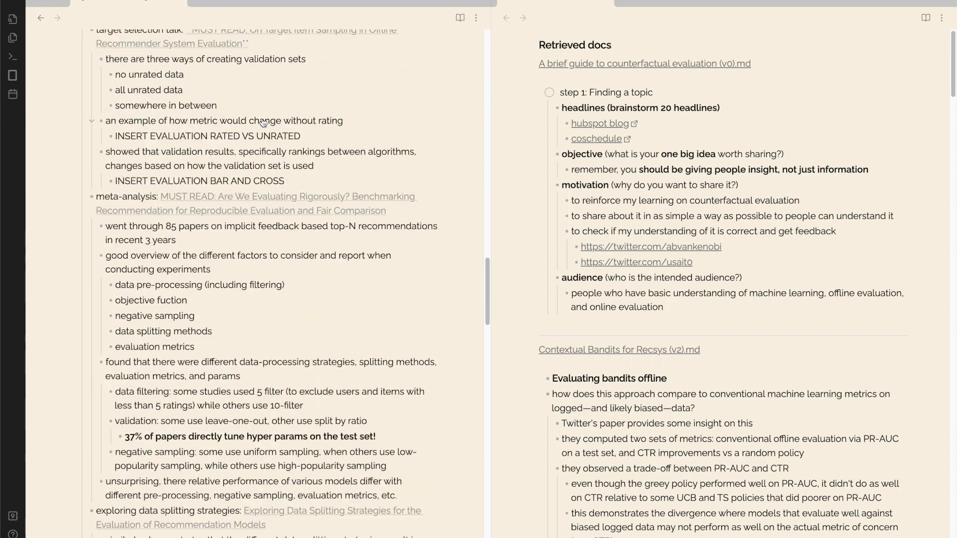
click(41, 18)
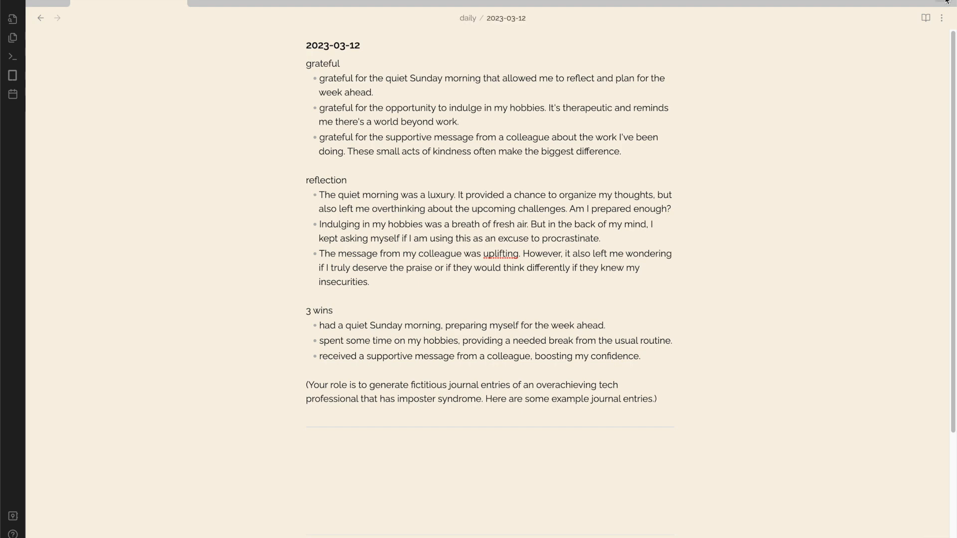
Step: Show the March 2023 calendar, pick March 12, and select the journal's closing '(Your role is…)' prompt paragraph
click(926, 18)
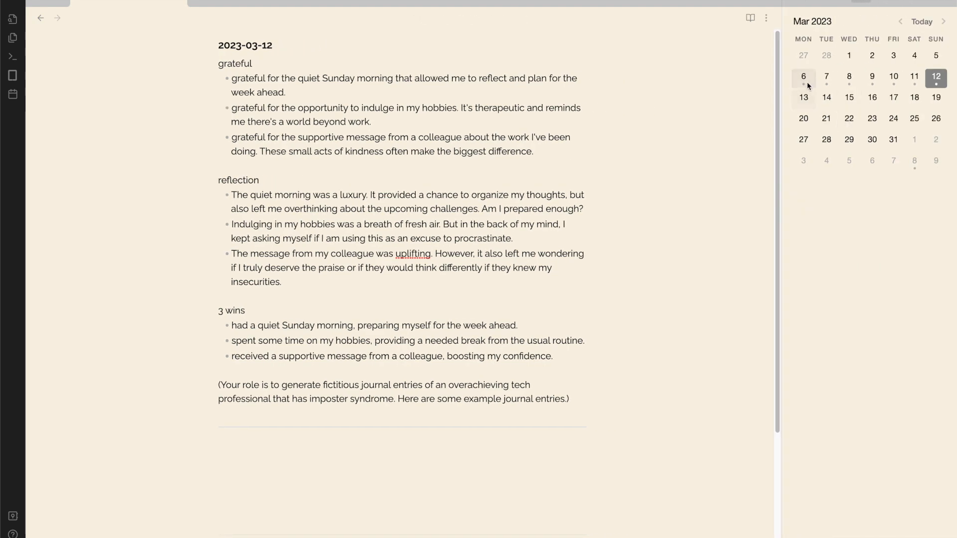
click(827, 77)
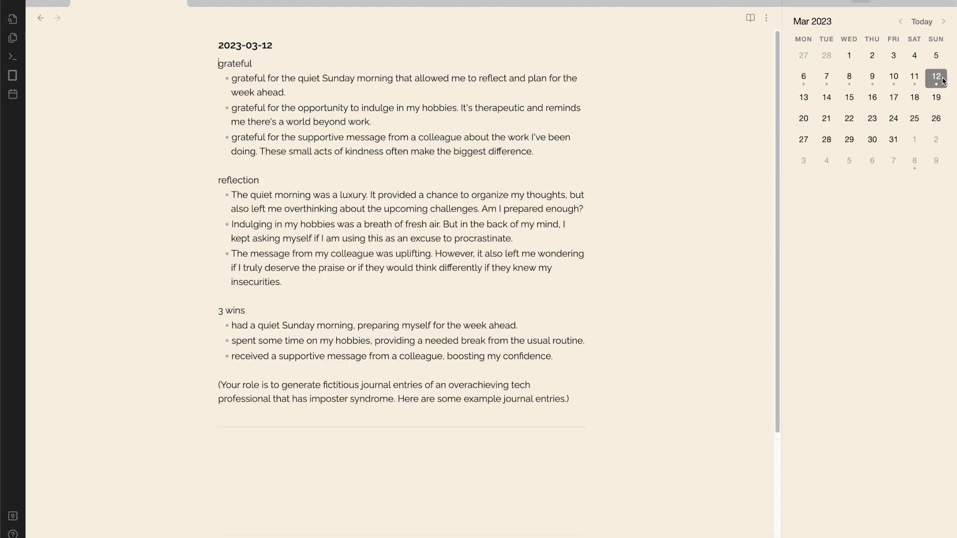
drag(218, 384, 567, 399)
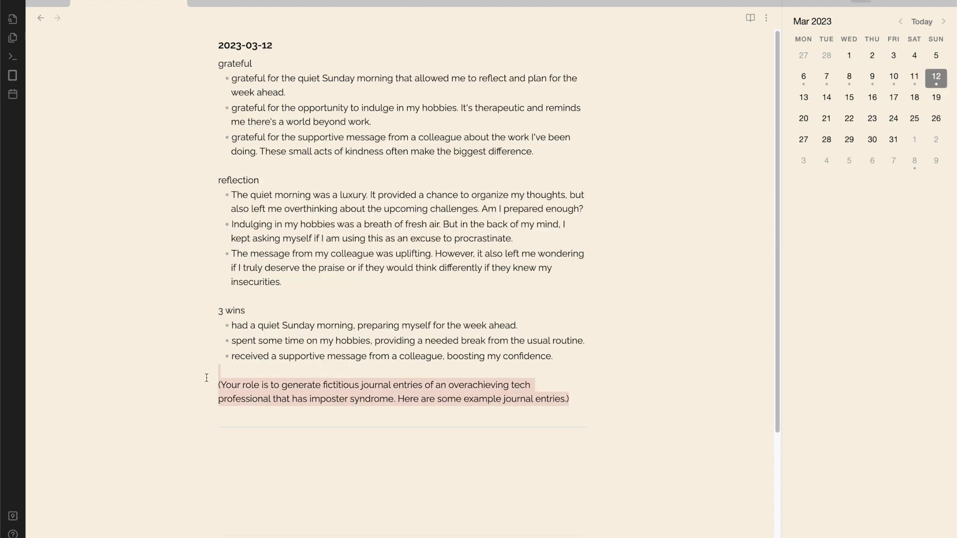
mouse_move(280, 457)
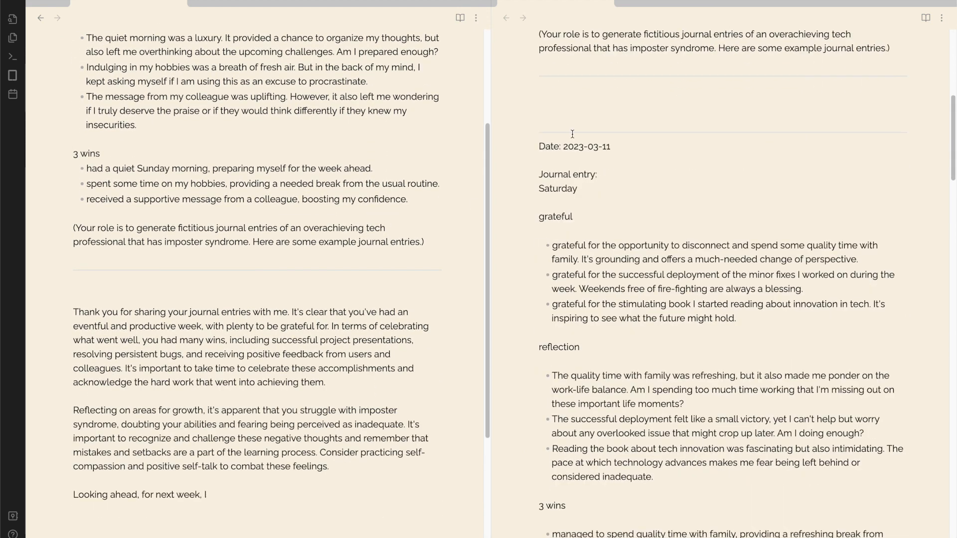
Step: Scroll down to read the generated weekly reflection with self-care goals beside the 2023-03-11 entry
scroll(down, 3)
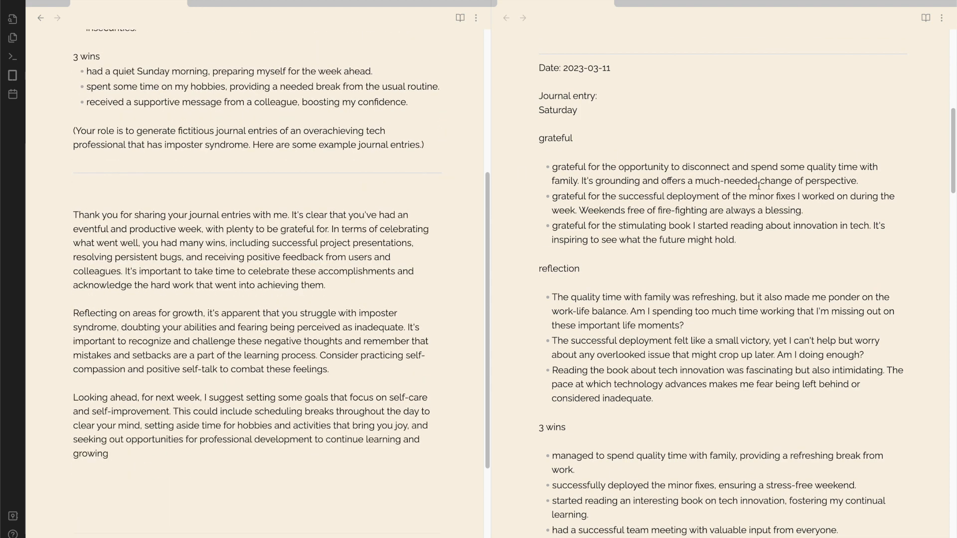